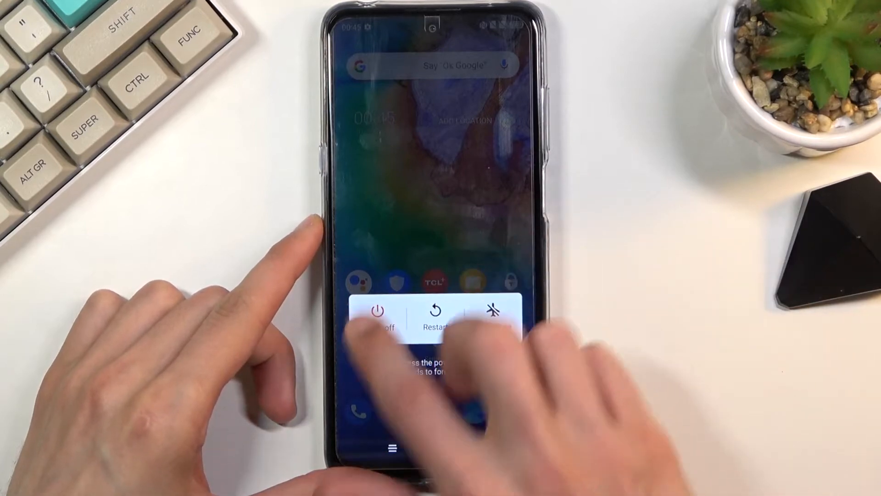
Choose Power off from the TCL phone's power menu so the screen goes dark.
click(378, 312)
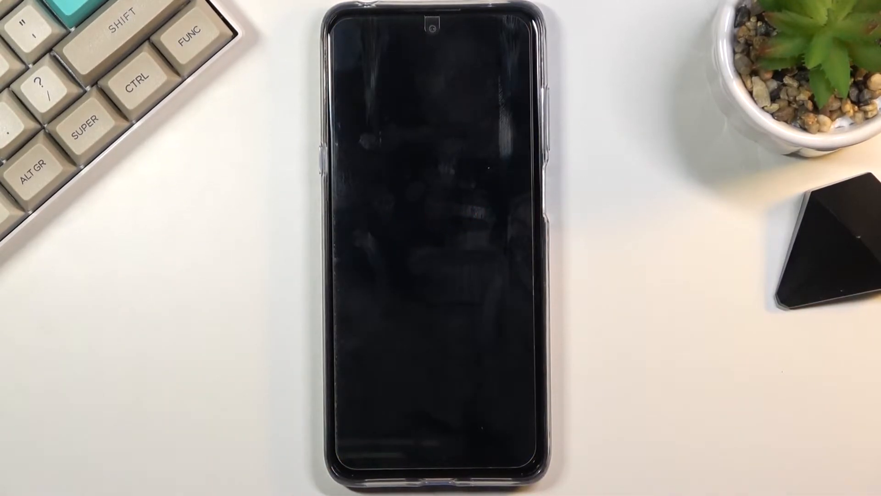